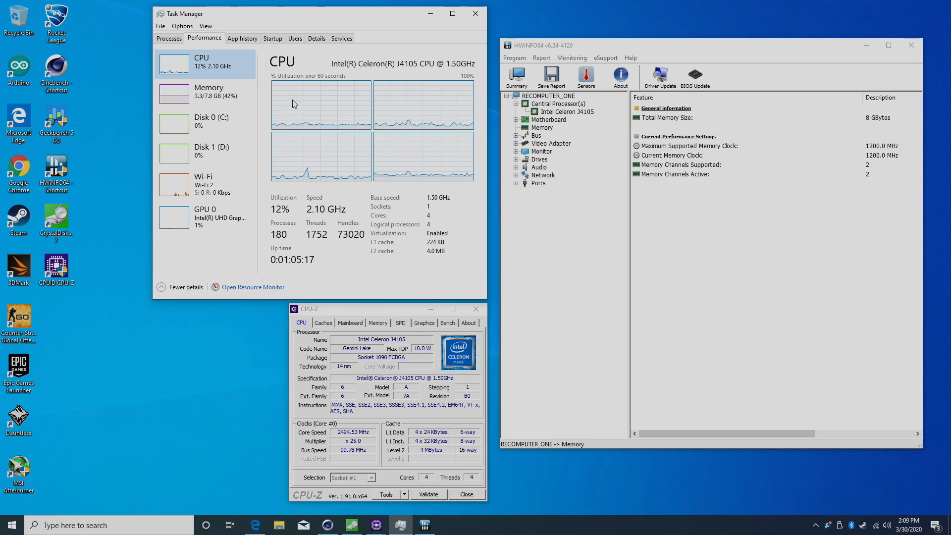
# Show the 58.2 GB SanDisk system disk's performance page in Task Manager
pyautogui.click(205, 93)
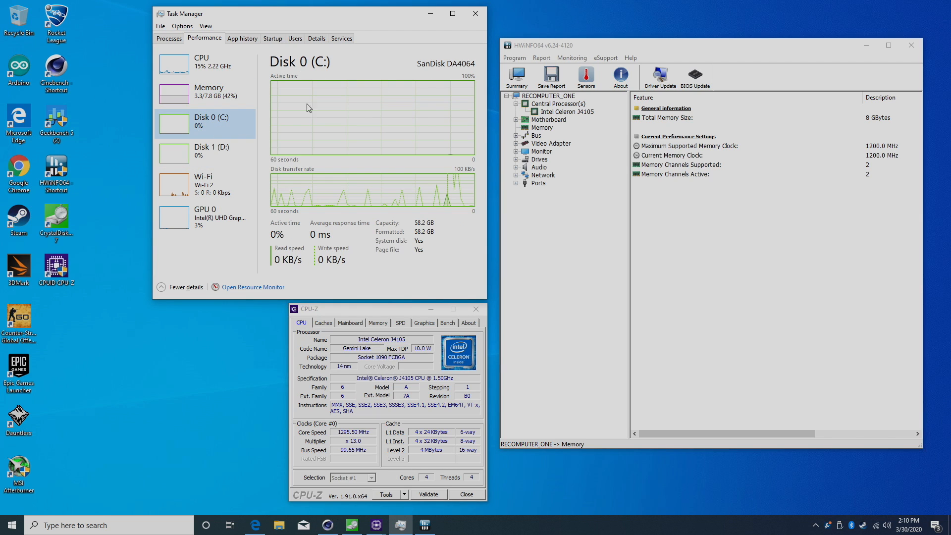
pyautogui.moveTo(179, 253)
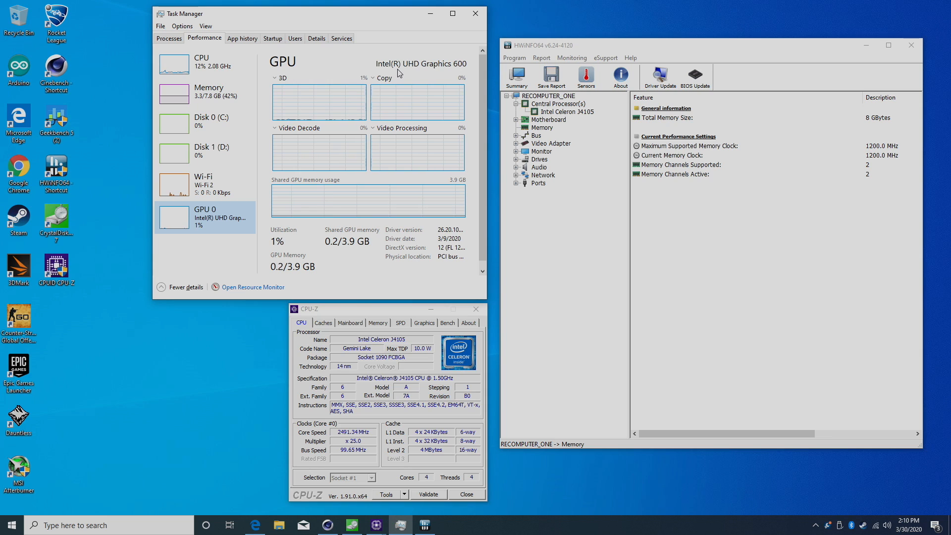
pyautogui.moveTo(462, 68)
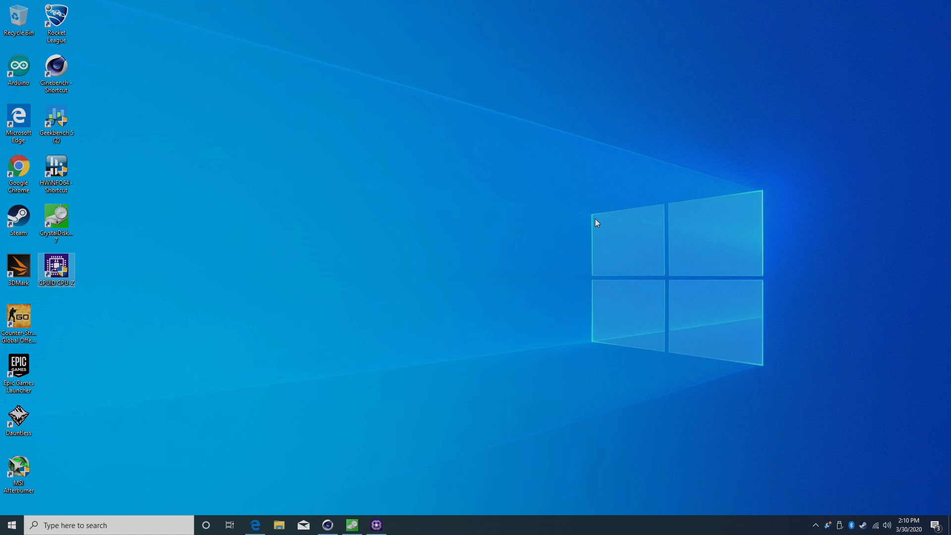
pyautogui.moveTo(246, 432)
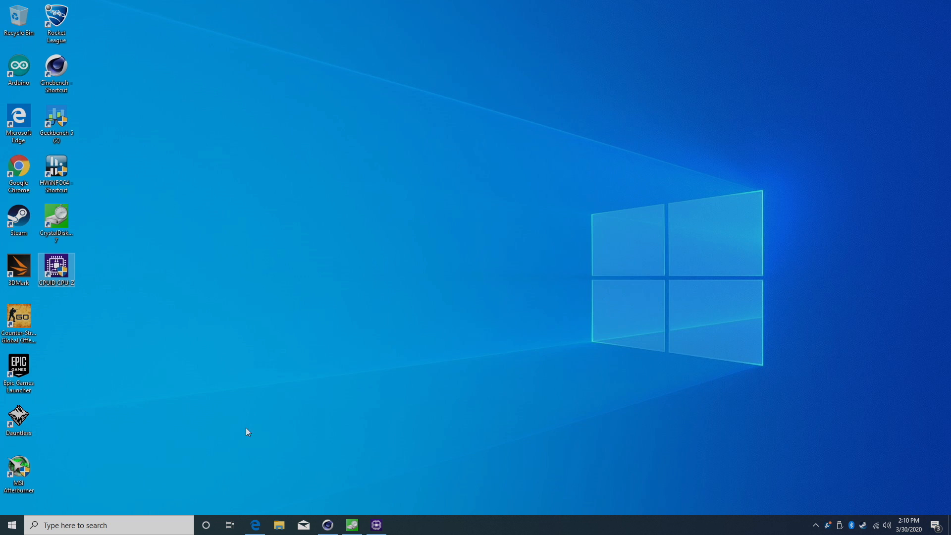
# Review the Geekbench 5 result (420 single-core, 1442 multi-core), then put the browser away
pyautogui.click(254, 530)
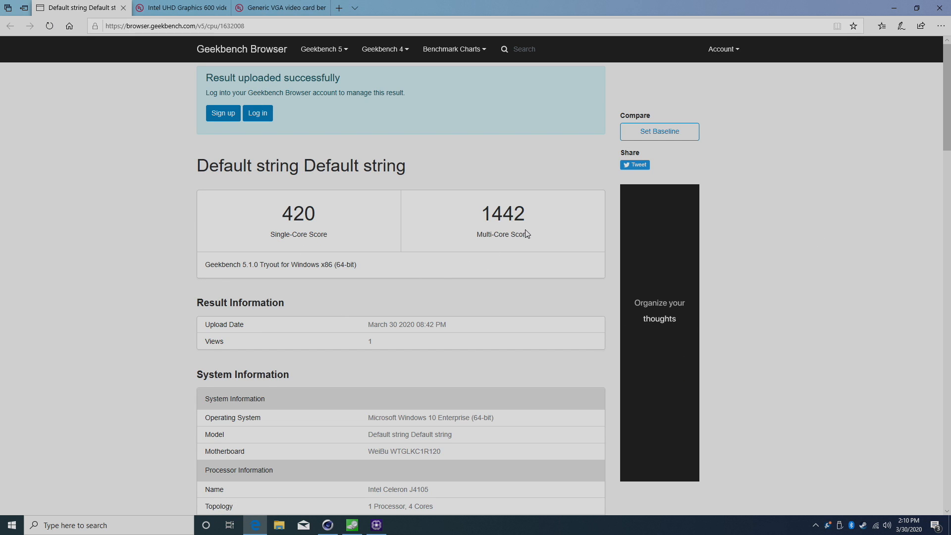
pyautogui.scroll(-3)
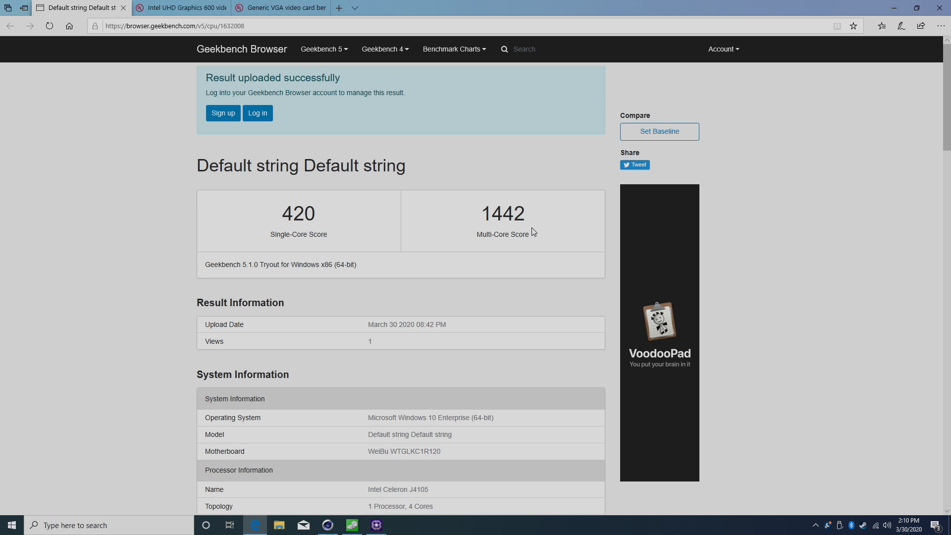
pyautogui.click(327, 524)
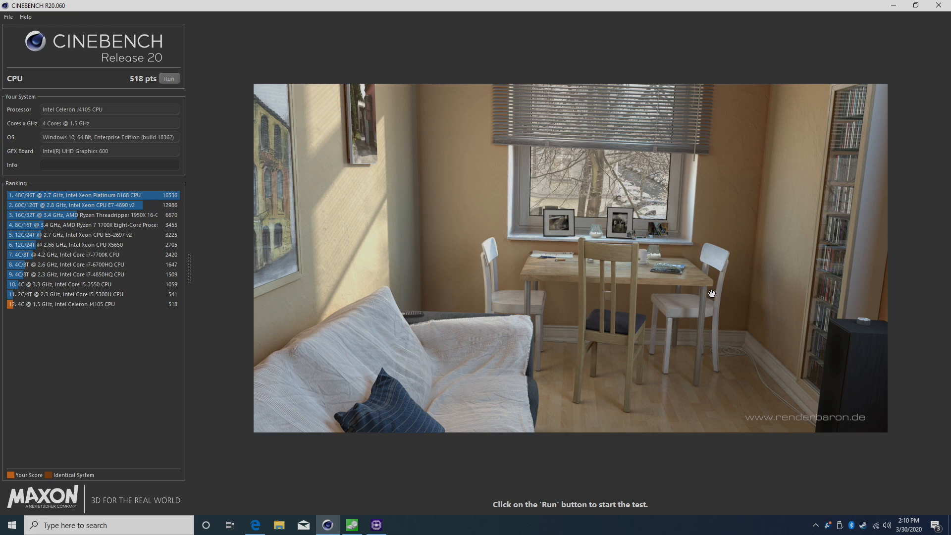
pyautogui.moveTo(143, 316)
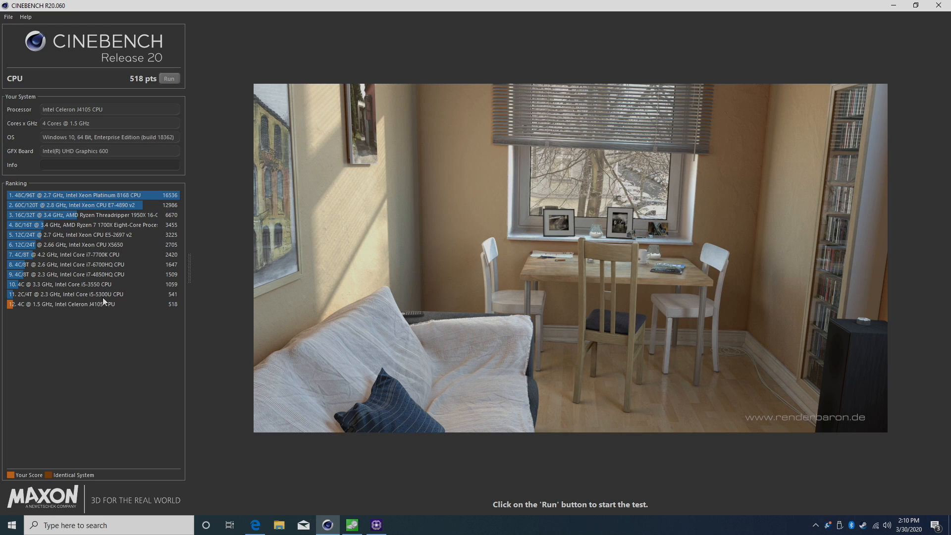
pyautogui.moveTo(168, 299)
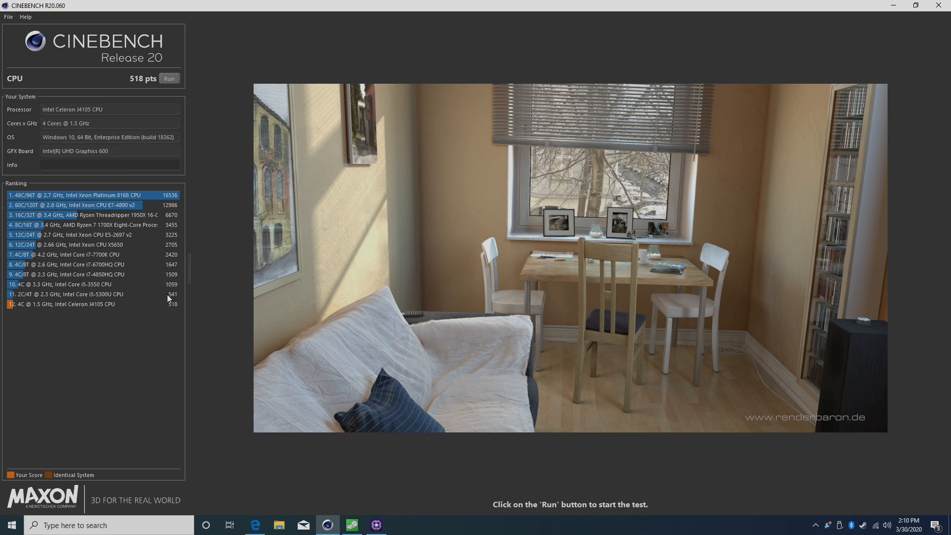
pyautogui.moveTo(181, 300)
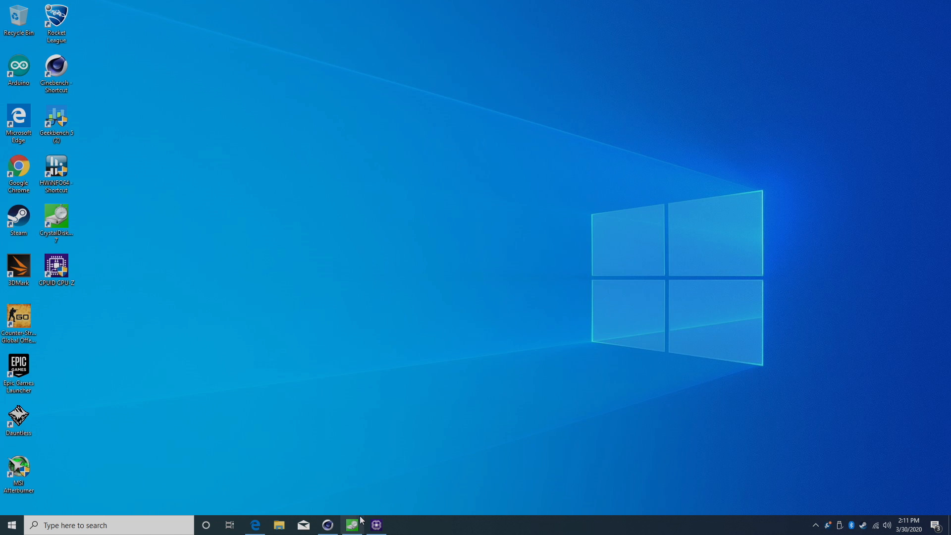
# Show CrystalDiskMark's 316.43 MB/s read and 225.42 MB/s write results, then close it
pyautogui.click(350, 524)
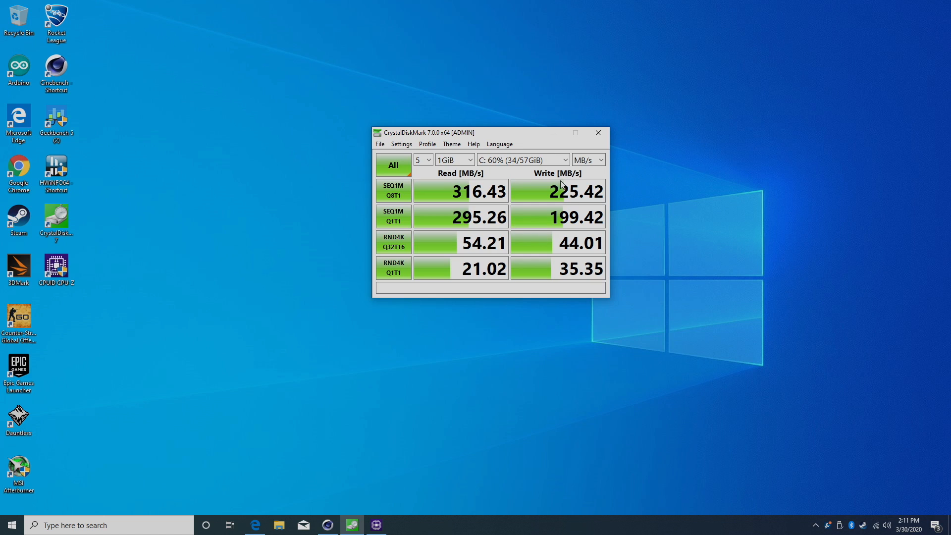
pyautogui.moveTo(426, 193)
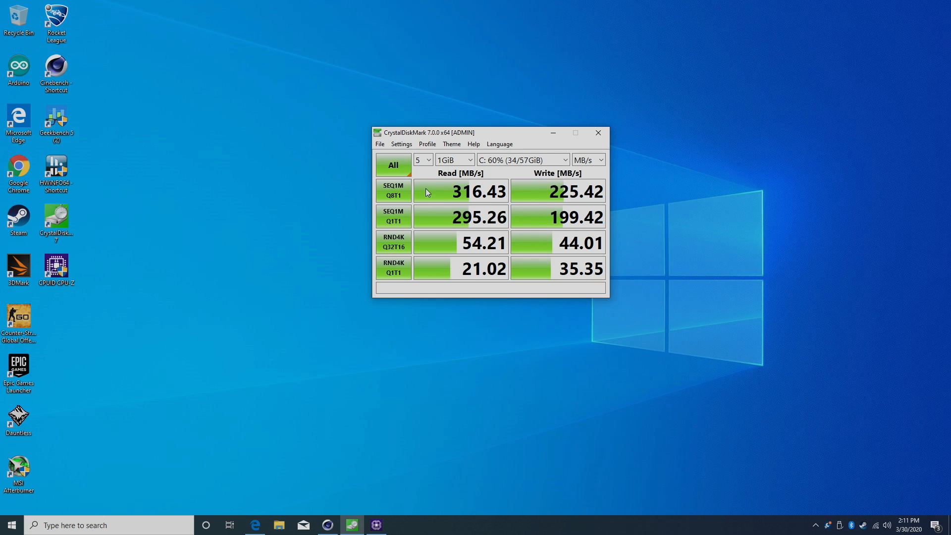
pyautogui.moveTo(481, 208)
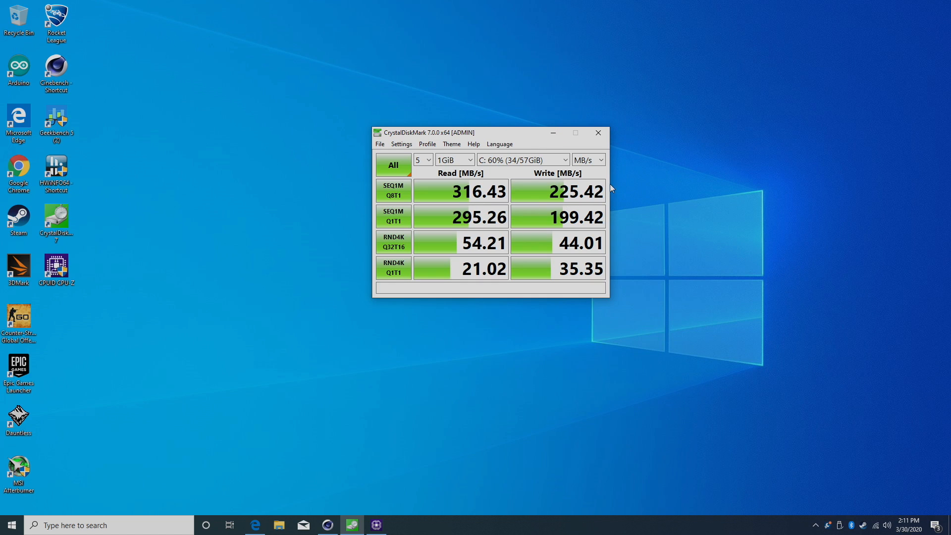
pyautogui.click(598, 132)
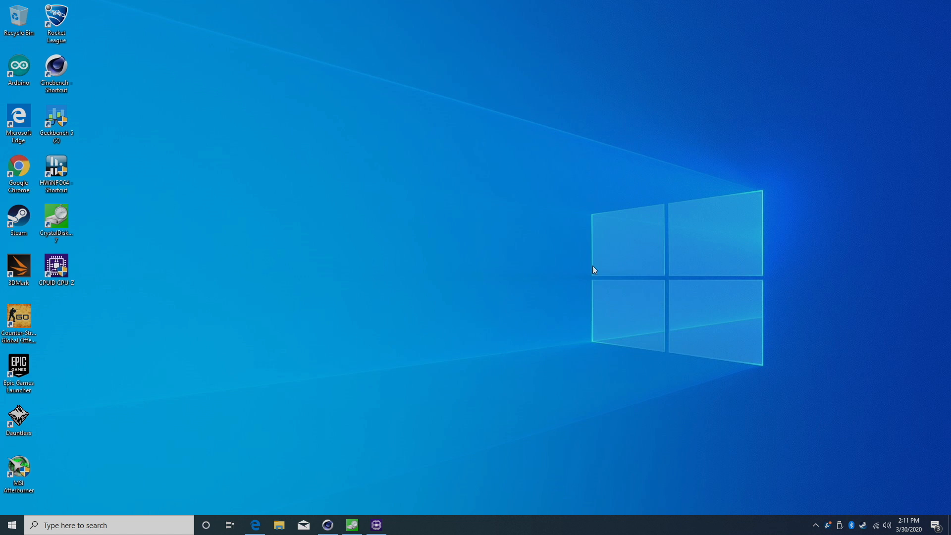
# Bring up the 3DMark Night Raid result page with its 1,980 score
pyautogui.click(254, 524)
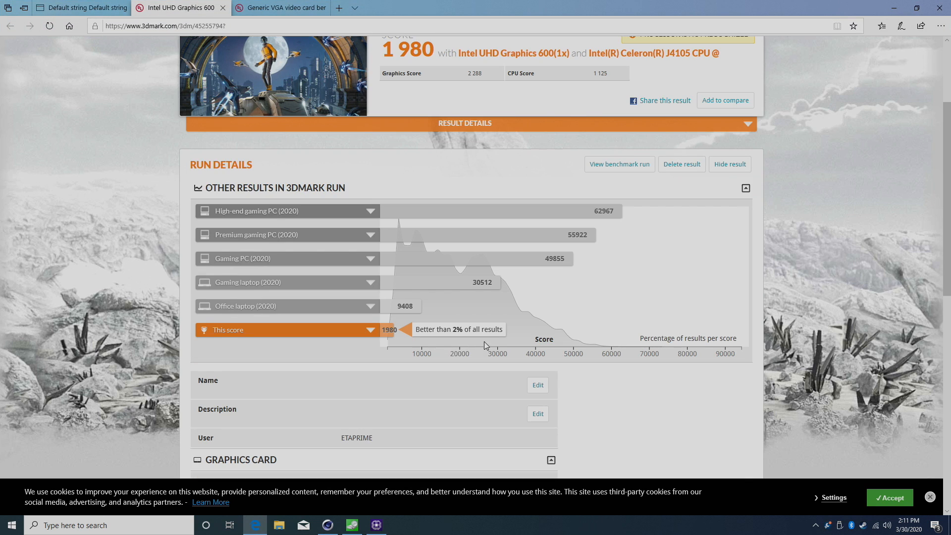
pyautogui.scroll(3)
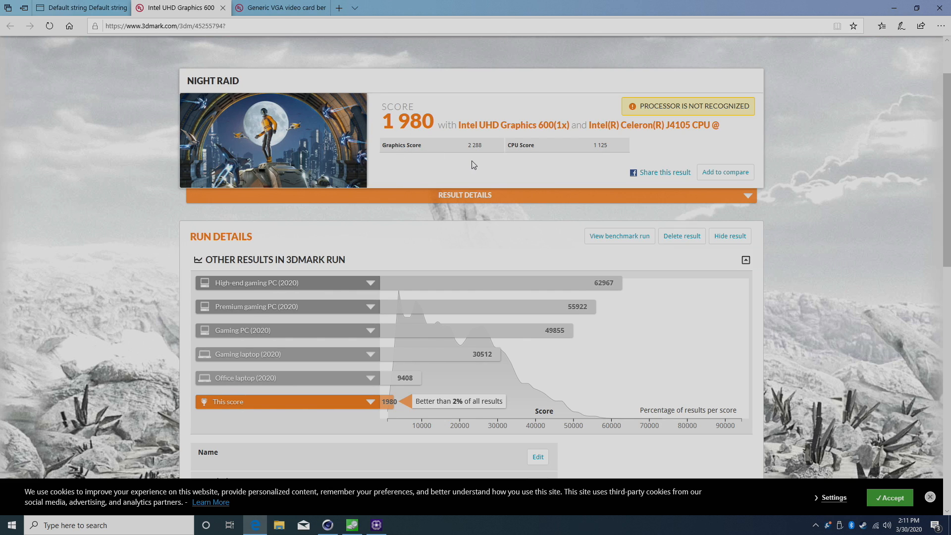
pyautogui.moveTo(476, 158)
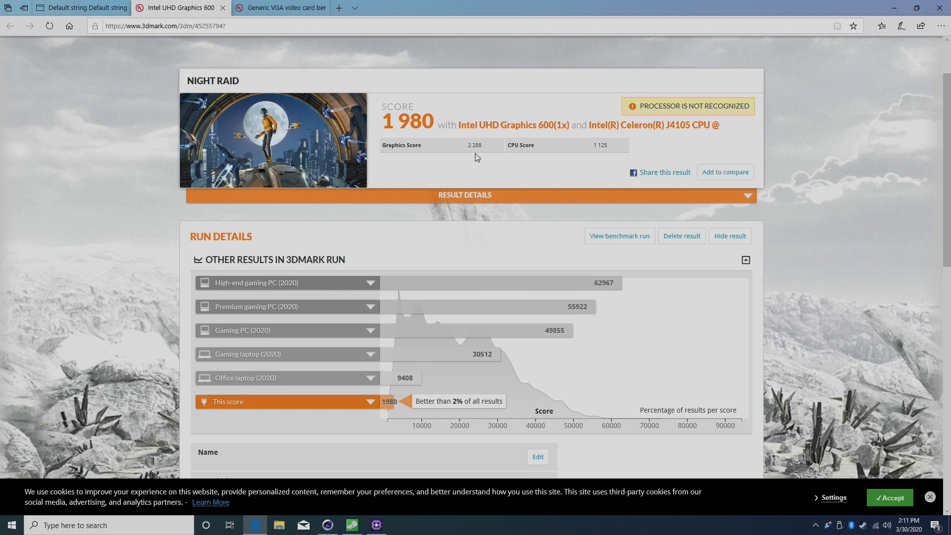
pyautogui.moveTo(591, 158)
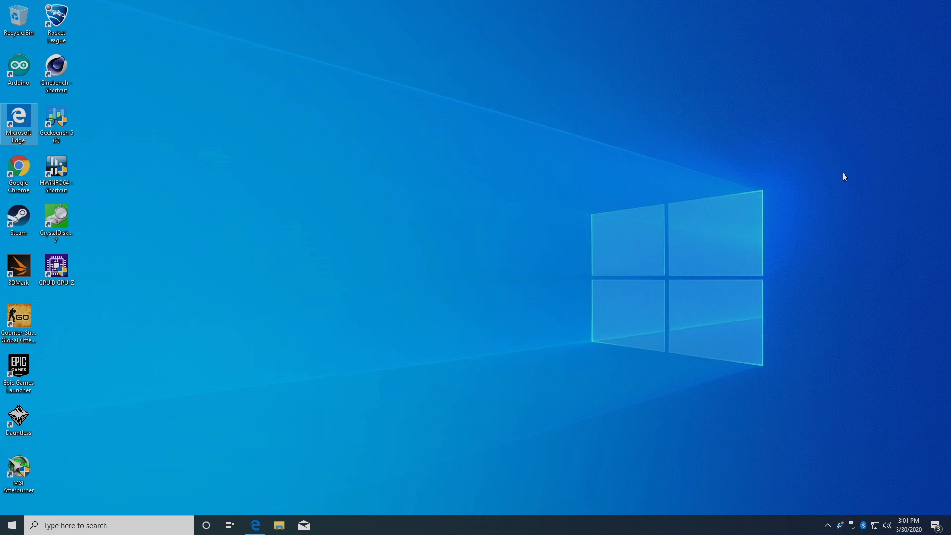
pyautogui.moveTo(611, 154)
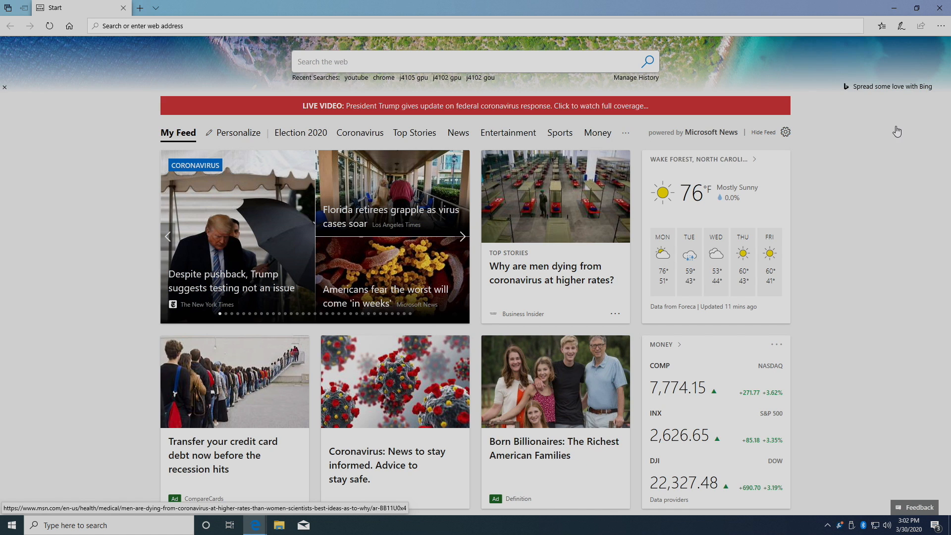
# Scroll through the Edge news feed, then minimize the browser
pyautogui.scroll(-3)
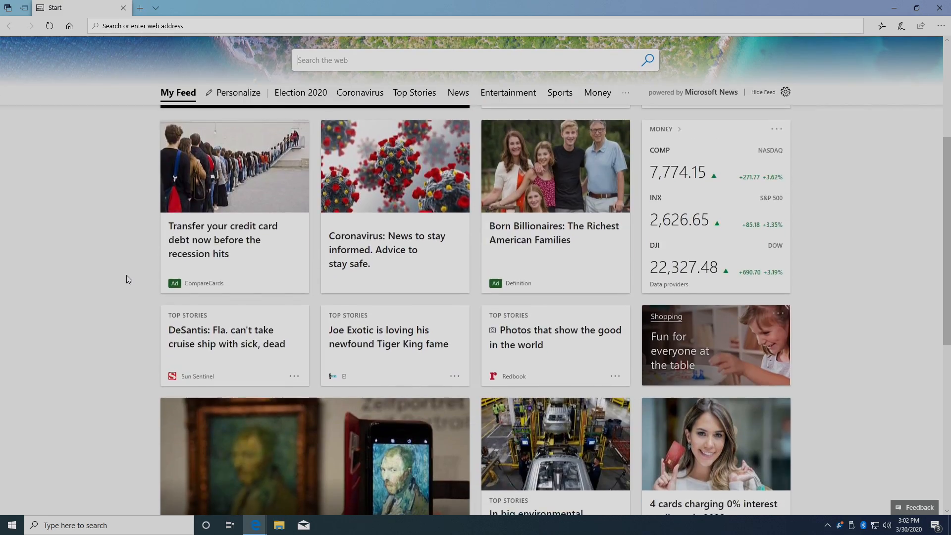
pyautogui.scroll(-3)
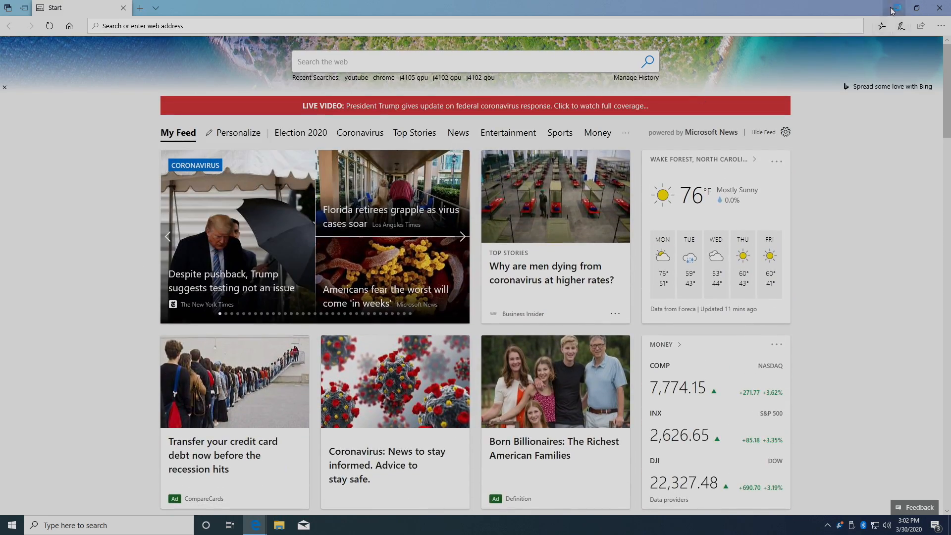
pyautogui.click(893, 8)
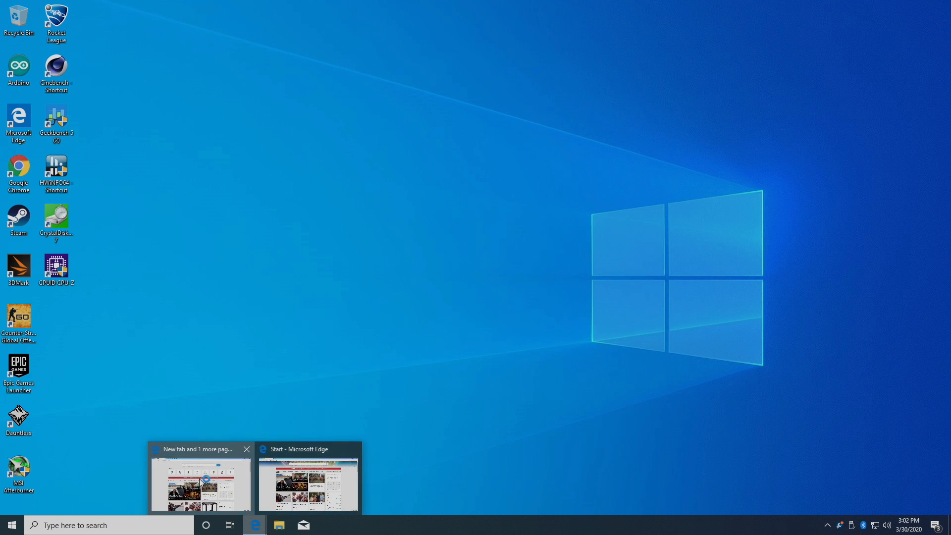
# Play Big Buck Bunny 60fps 4K on YouTube full screen with Stats for nerds
pyautogui.click(200, 482)
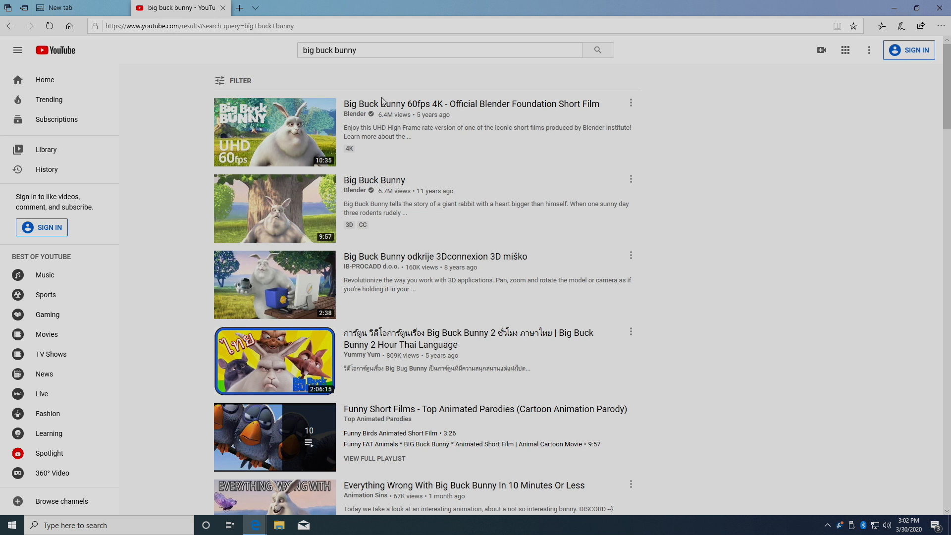
pyautogui.click(274, 131)
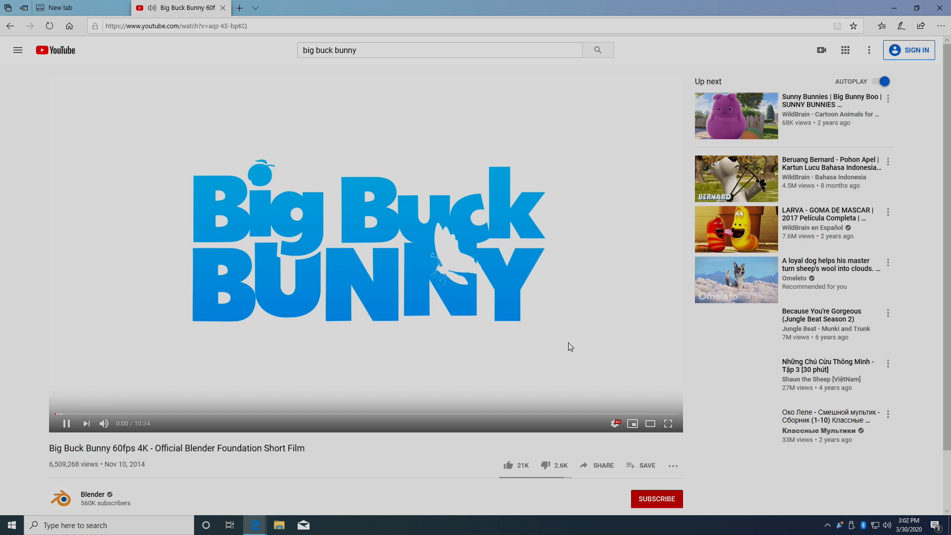
pyautogui.rightClick(364, 242)
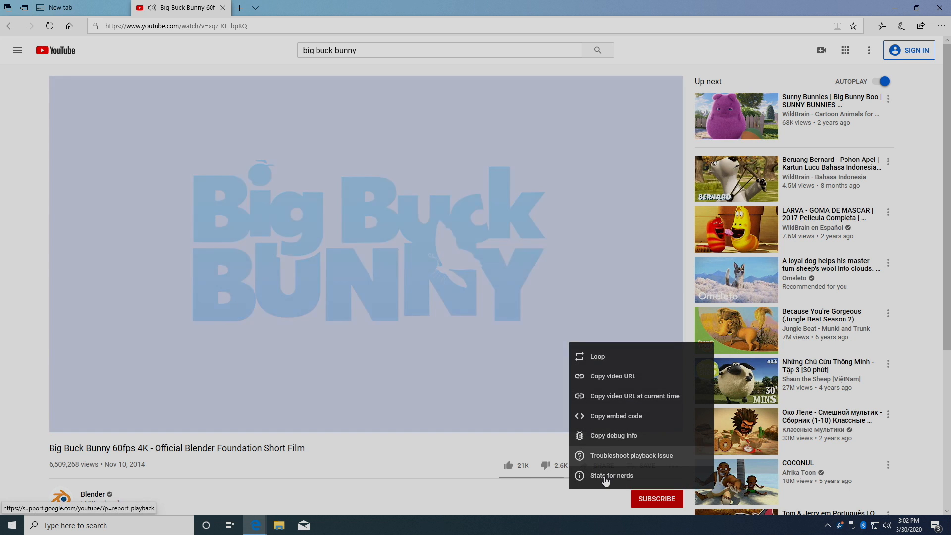
pyautogui.click(611, 475)
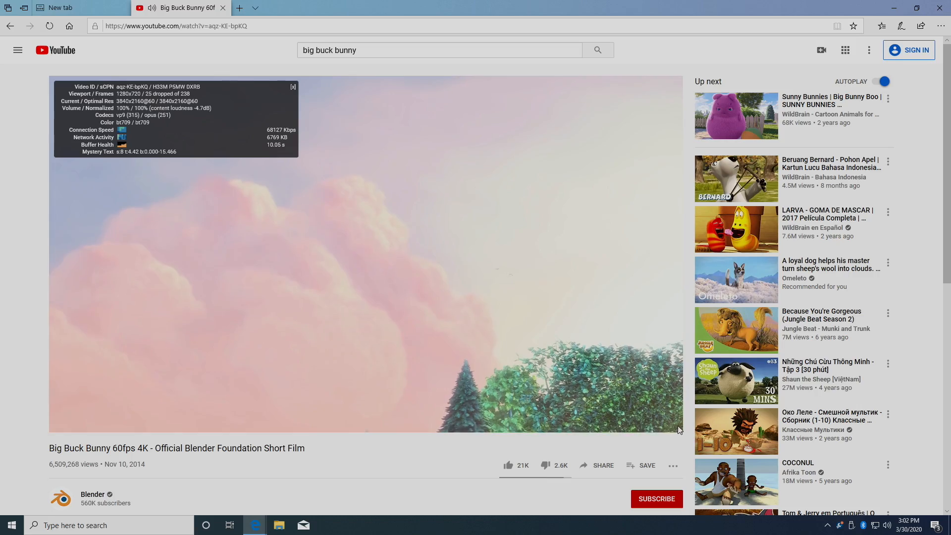
pyautogui.click(668, 387)
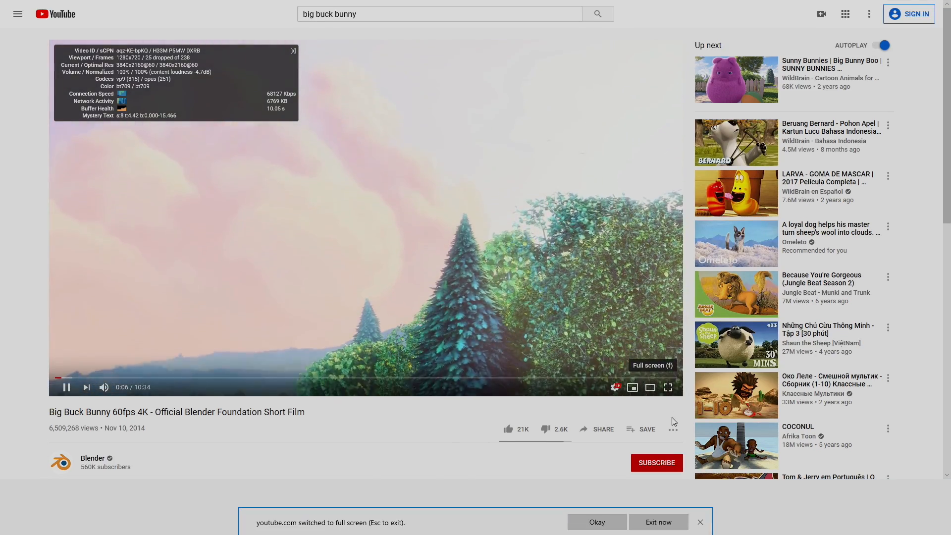
pyautogui.click(668, 386)
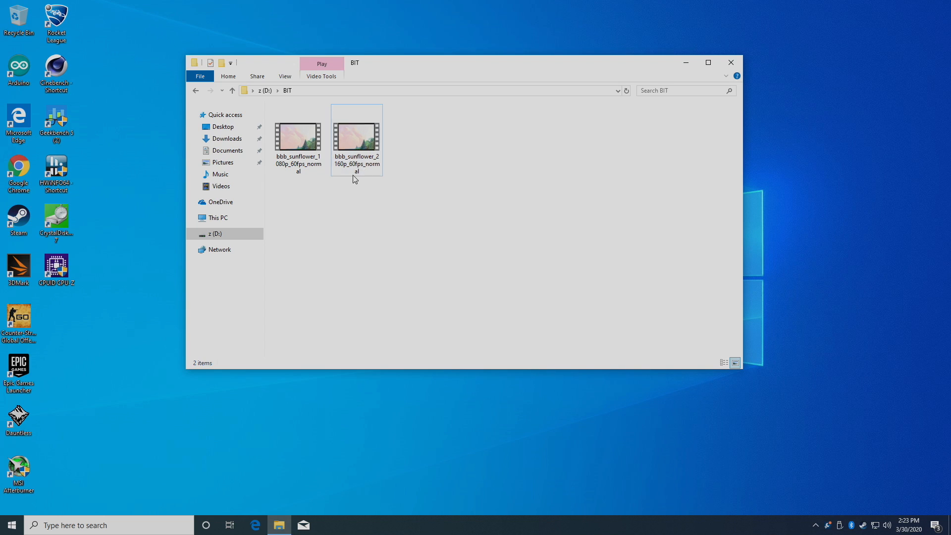
pyautogui.moveTo(357, 136)
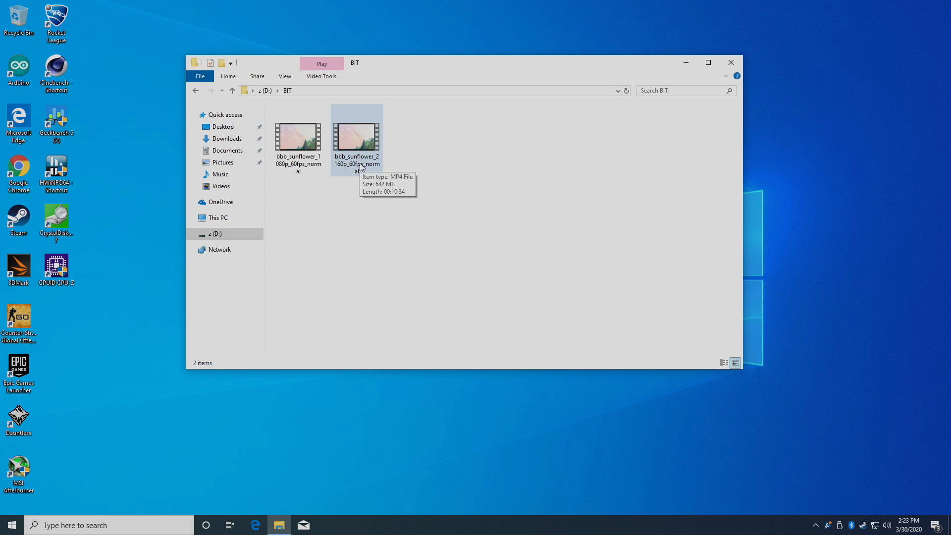
# Play bbb_sunflower_2160p_60fps_normal from the D:\BIT folder
pyautogui.doubleClick(356, 135)
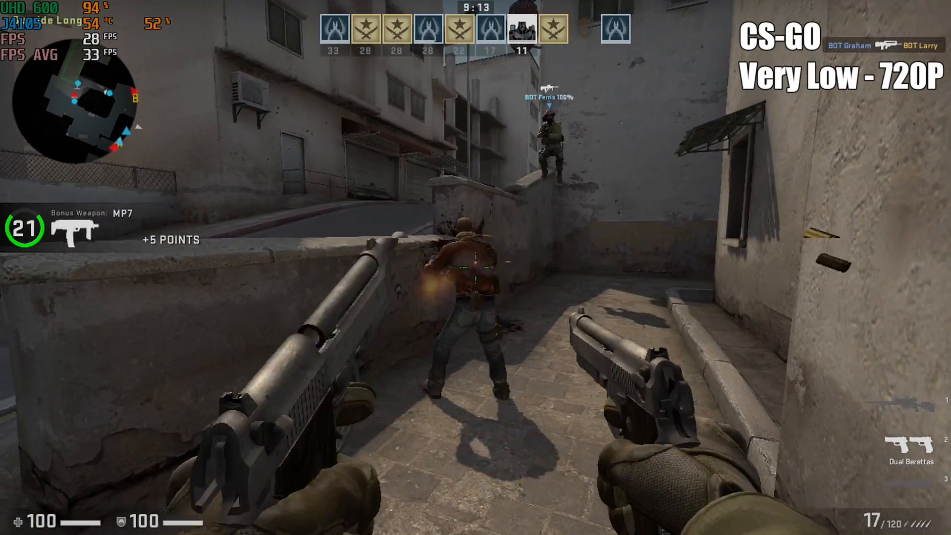
# Shoot bots in a CS:GO match at Very Low 720p, around 30 FPS
pyautogui.click(475, 268)
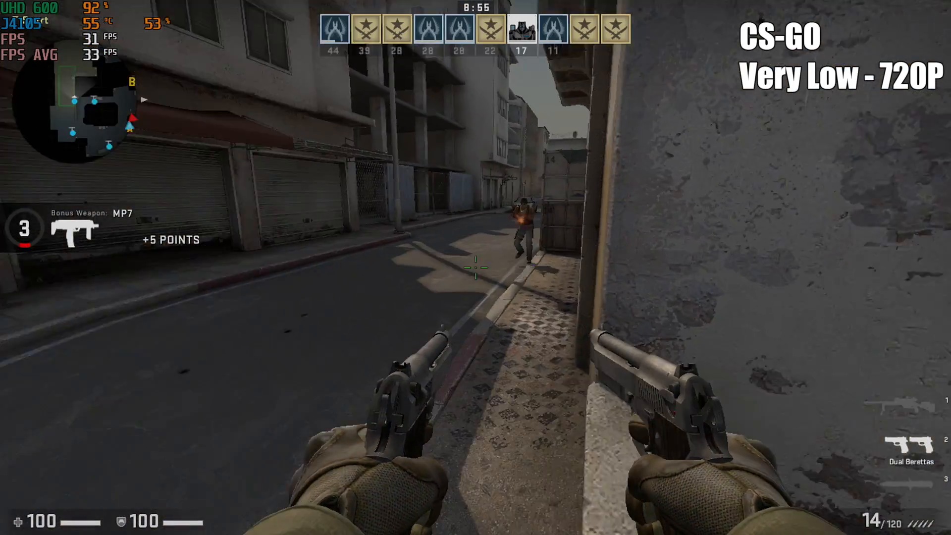
pyautogui.click(476, 268)
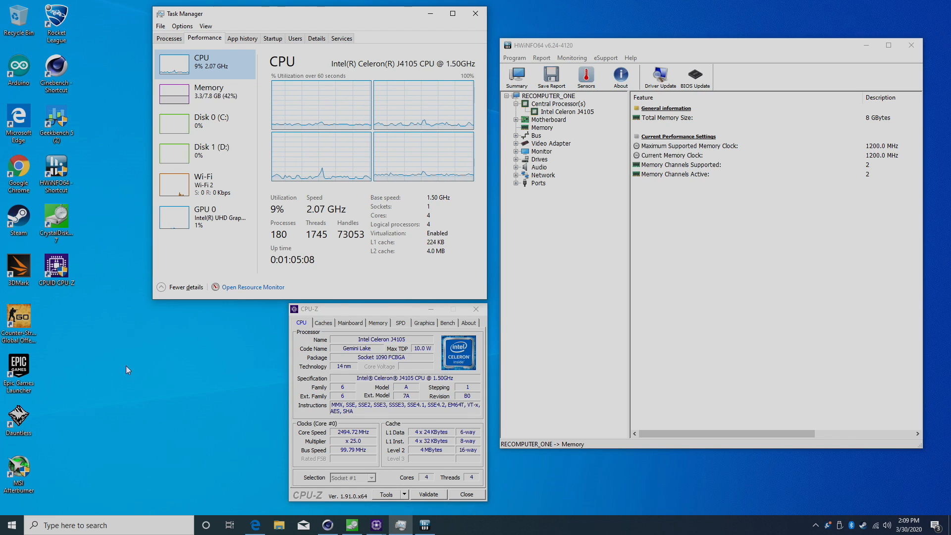
pyautogui.moveTo(171, 404)
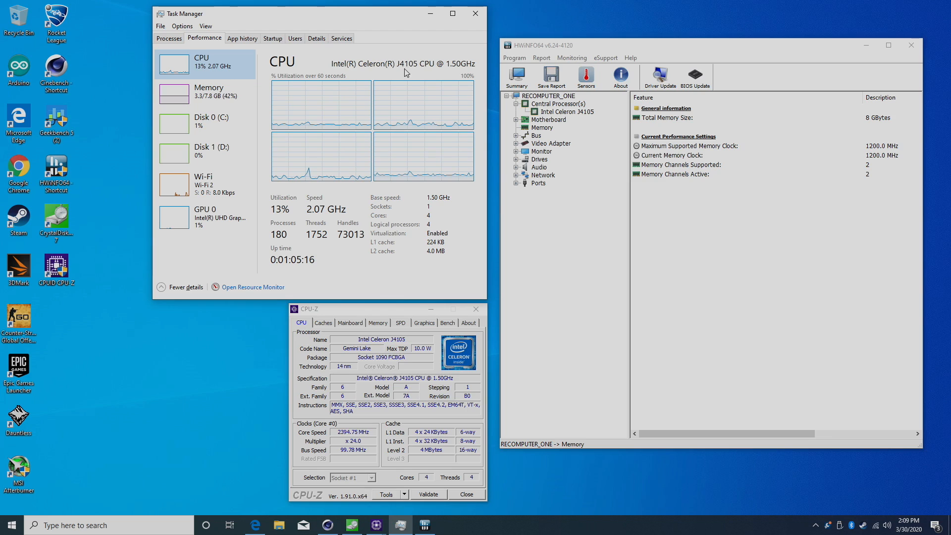
# Show the Intel UHD Graphics 600 GPU page in Task Manager
pyautogui.click(174, 93)
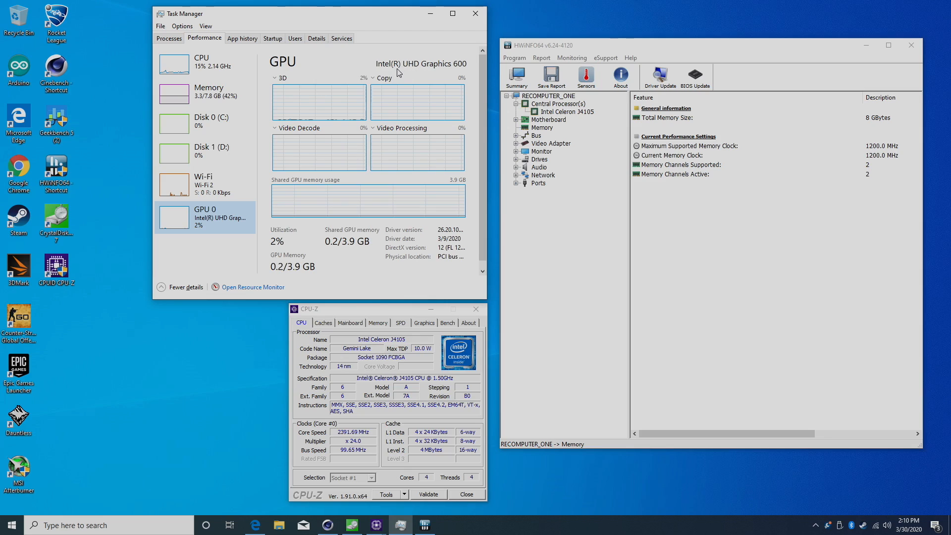
pyautogui.moveTo(462, 68)
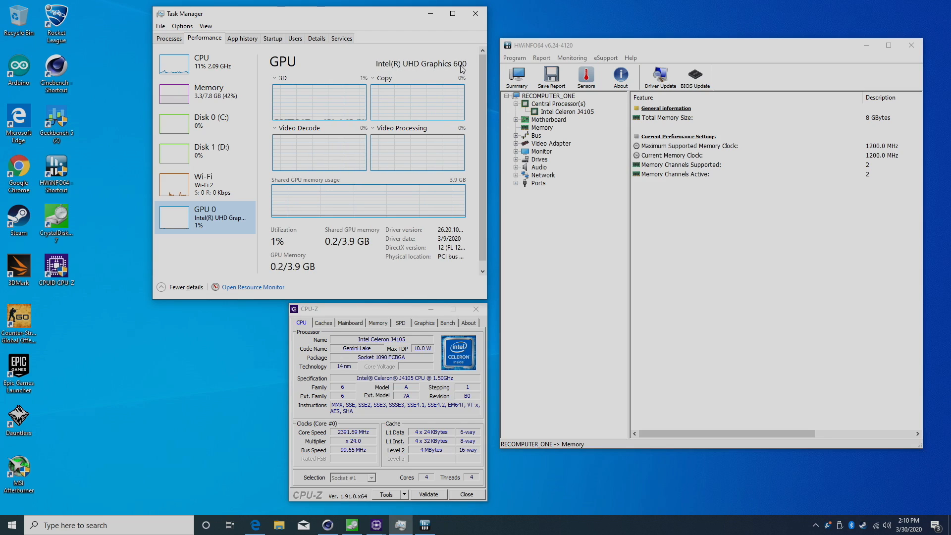